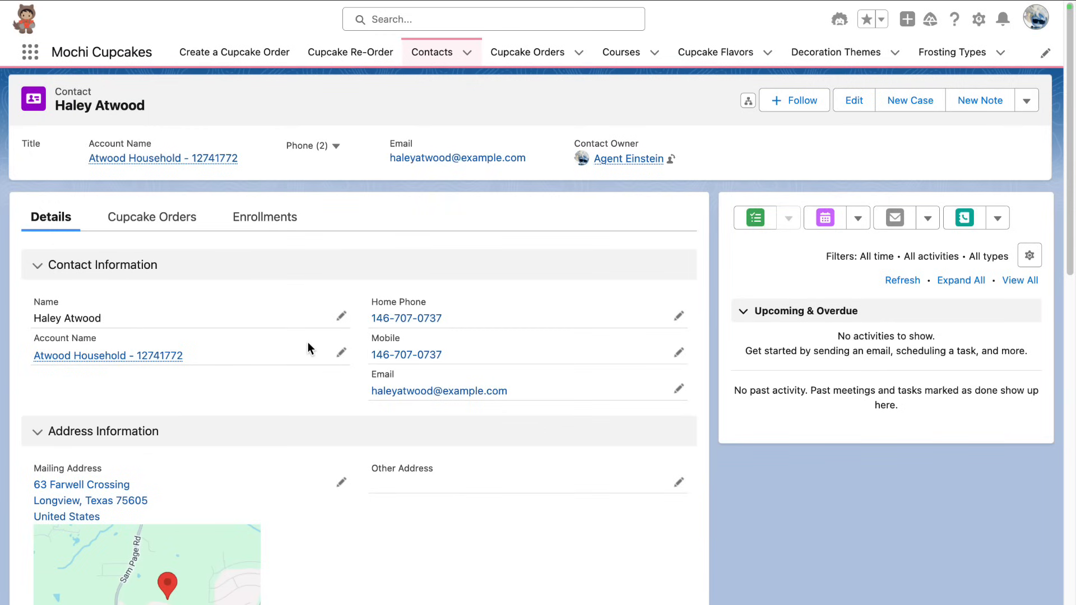
mouse_move(363, 6)
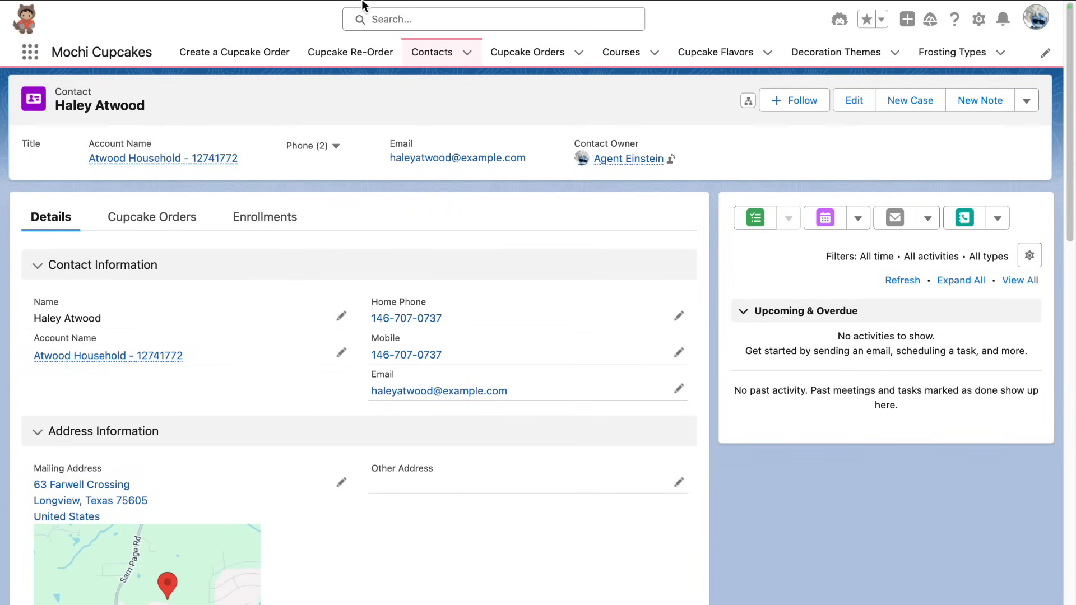
left_click(326, 39)
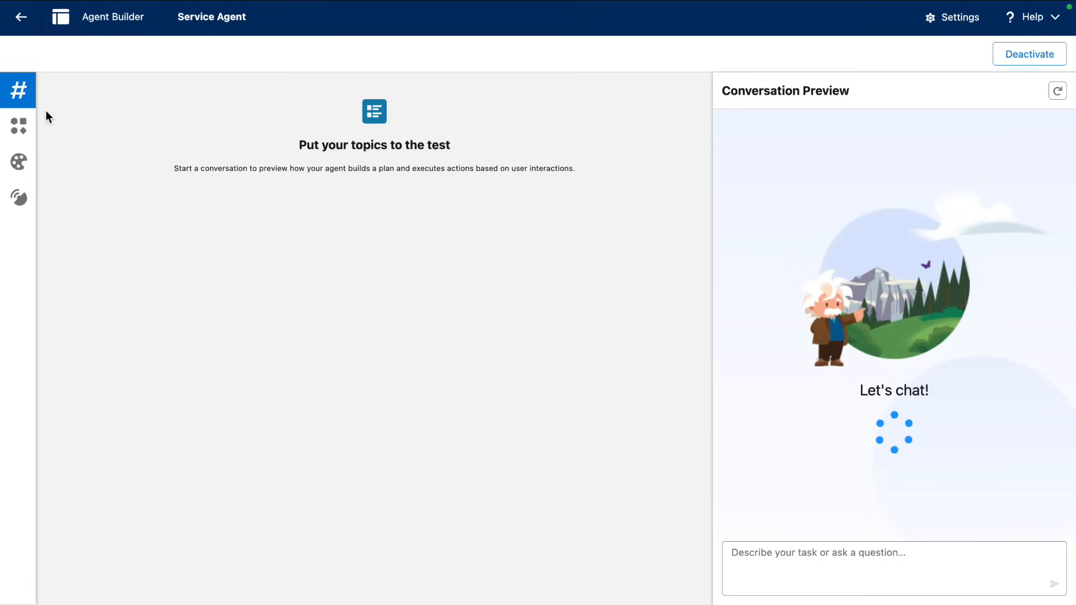
left_click(19, 90)
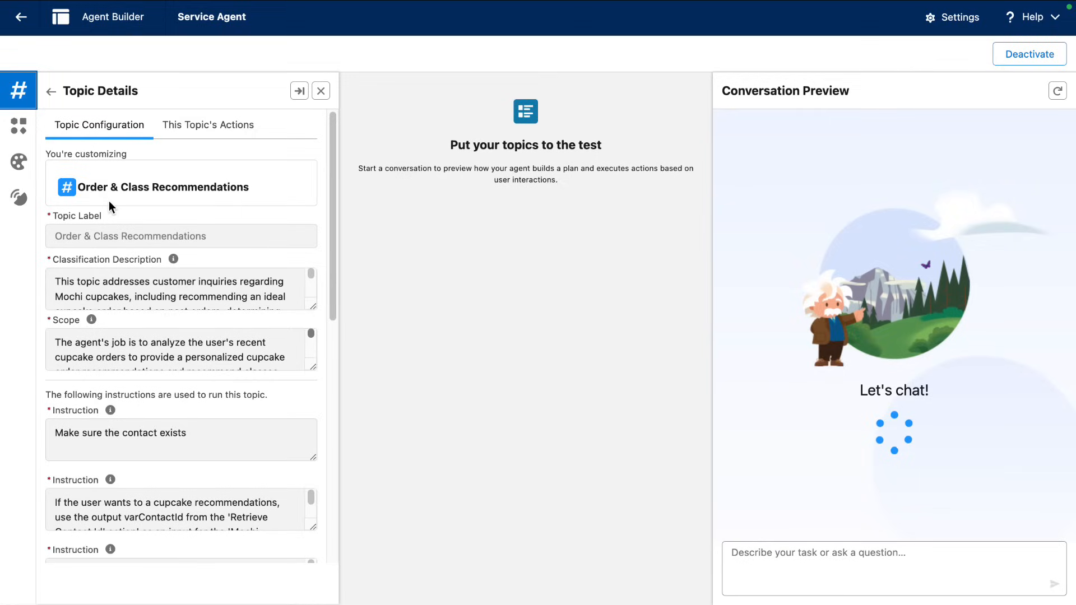
left_click(320, 90)
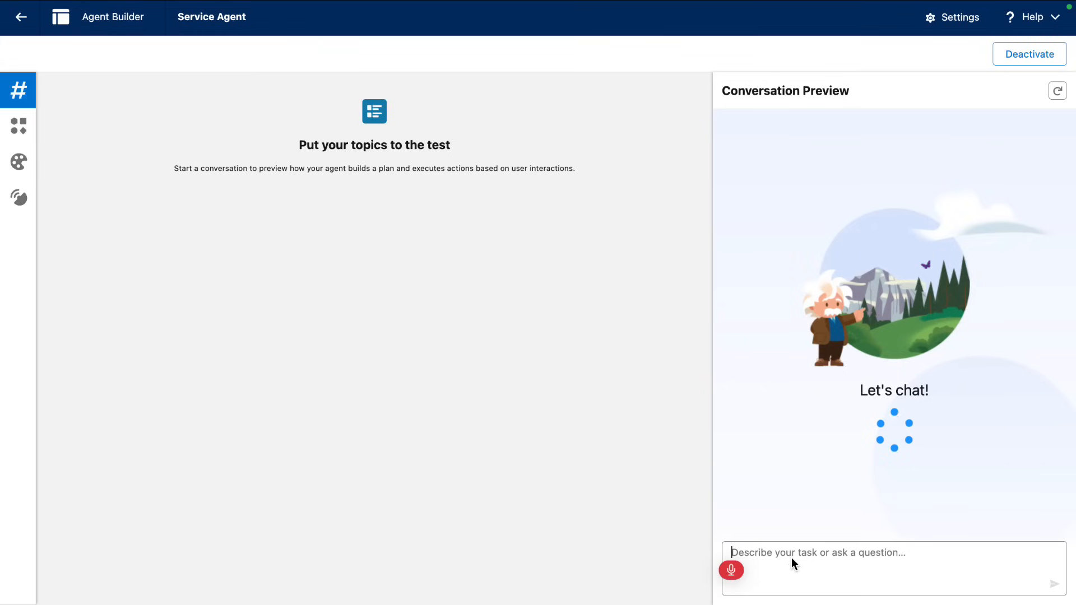
type("liz, the cupcake")
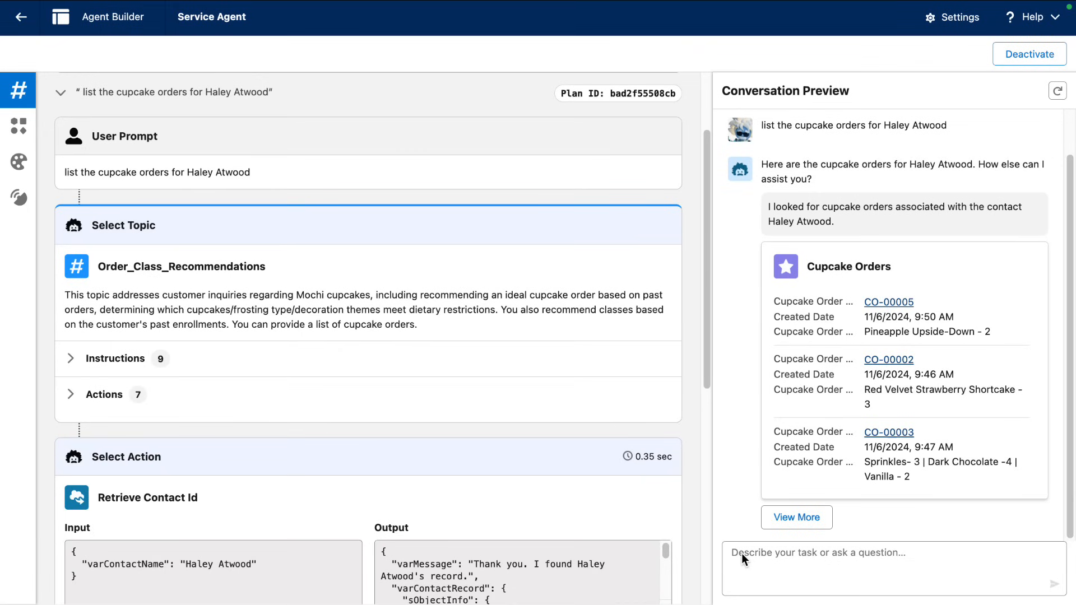
mouse_move(137, 287)
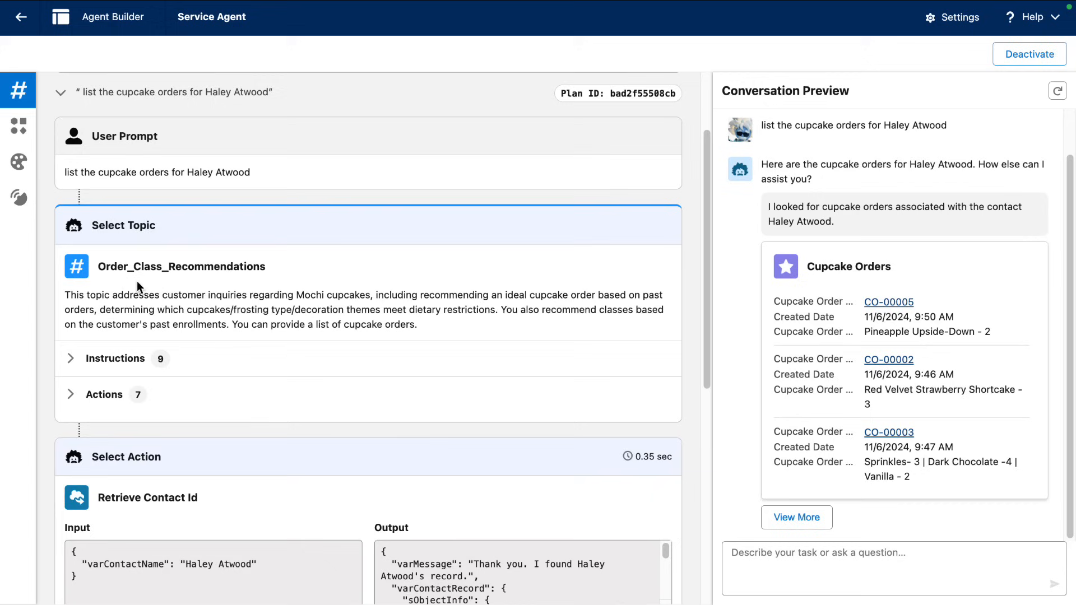
mouse_move(131, 283)
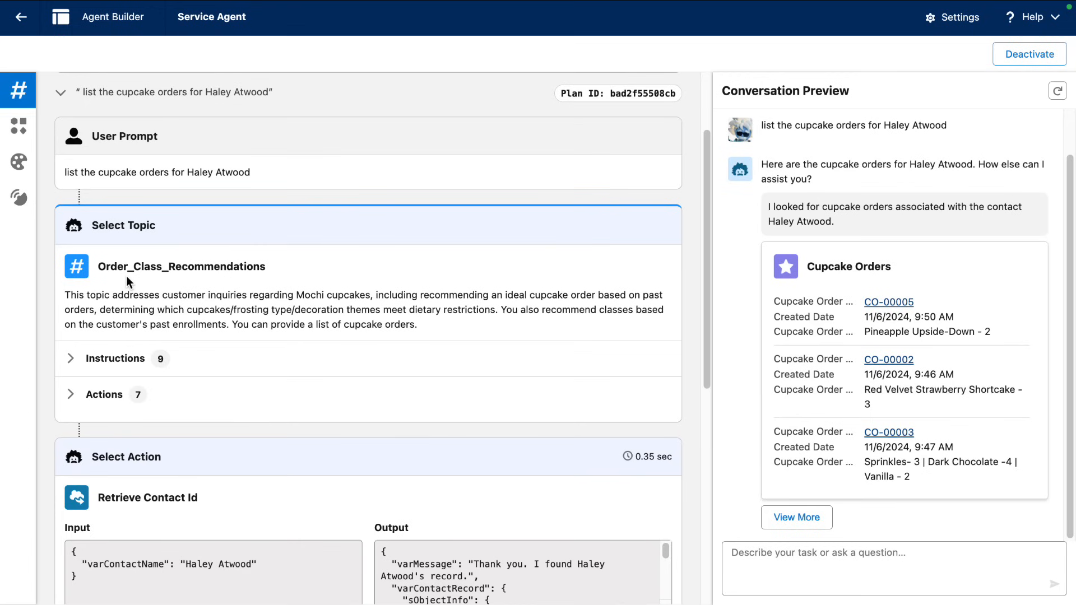
scroll("down", 3)
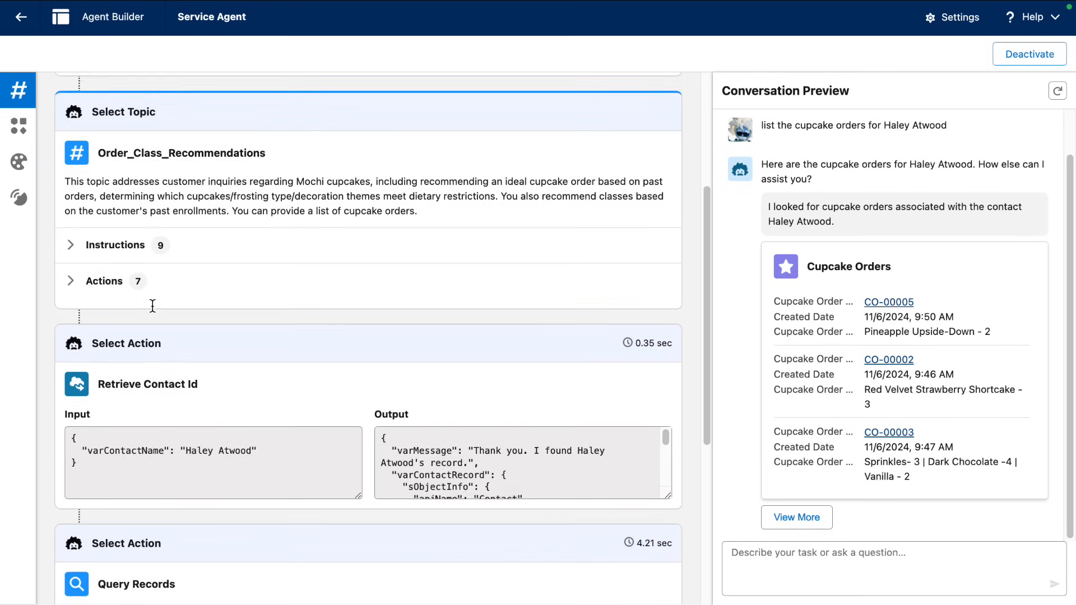
scroll("down", 3)
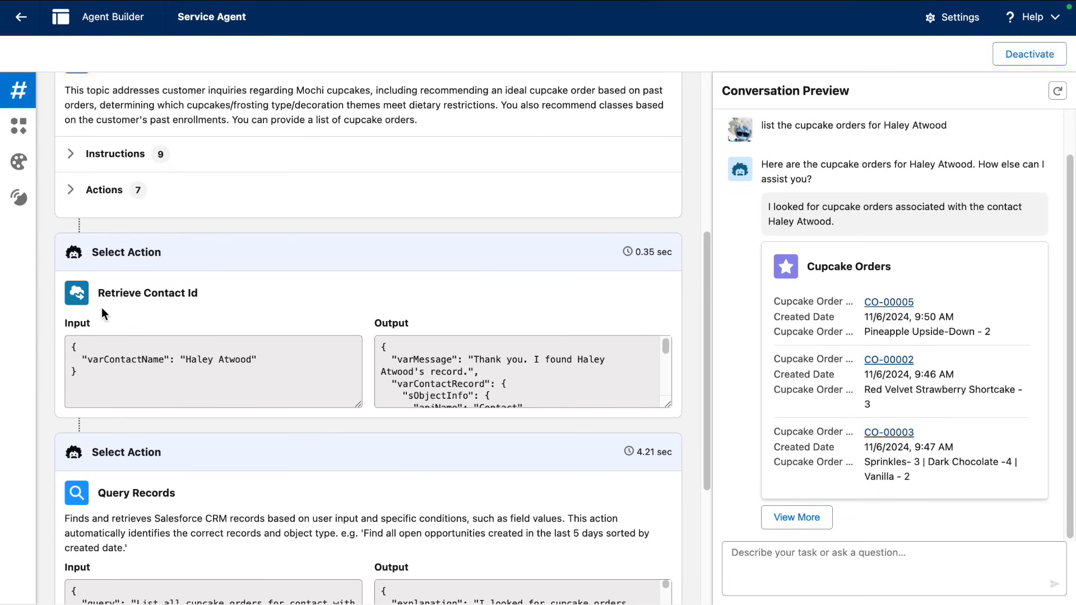
scroll("down", 3)
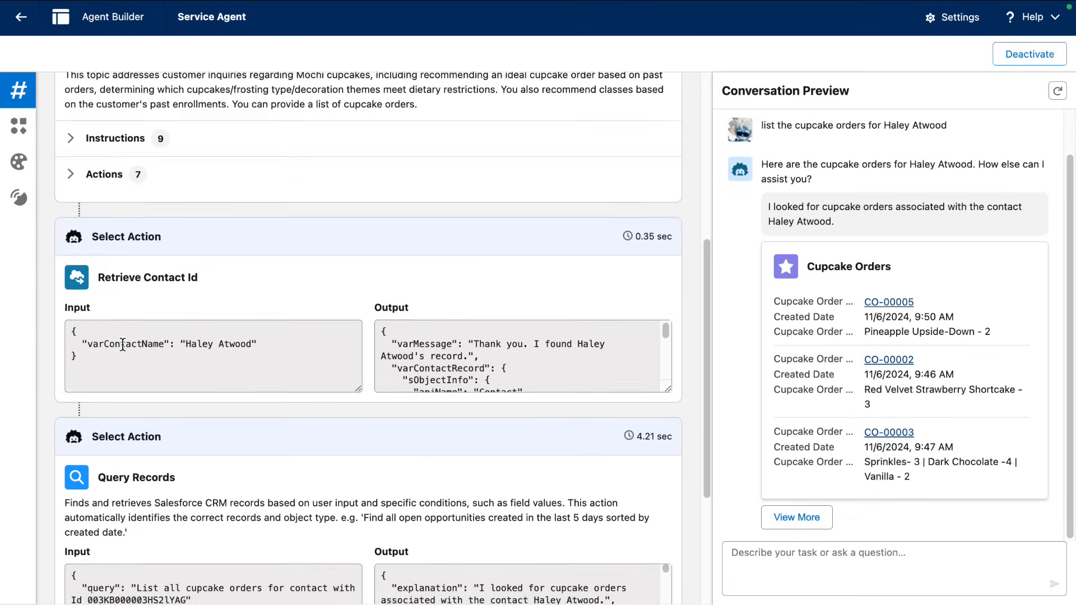
scroll("down", 3)
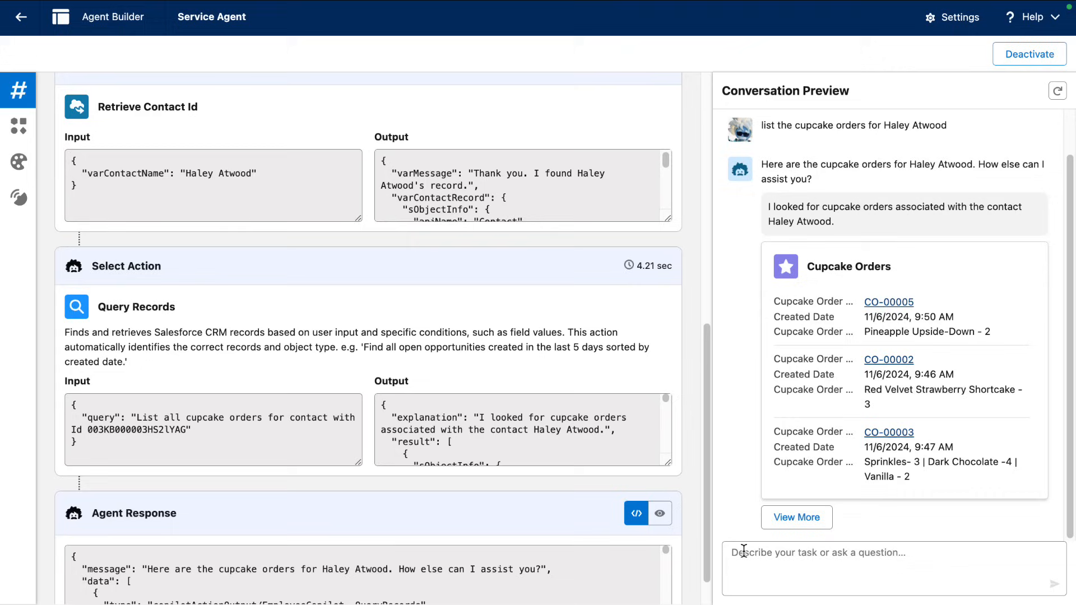
Ask 'tell me about the red velvet strawberry shortcake cupcake' and review the record-query and summarize plan steps
type("tell me about the")
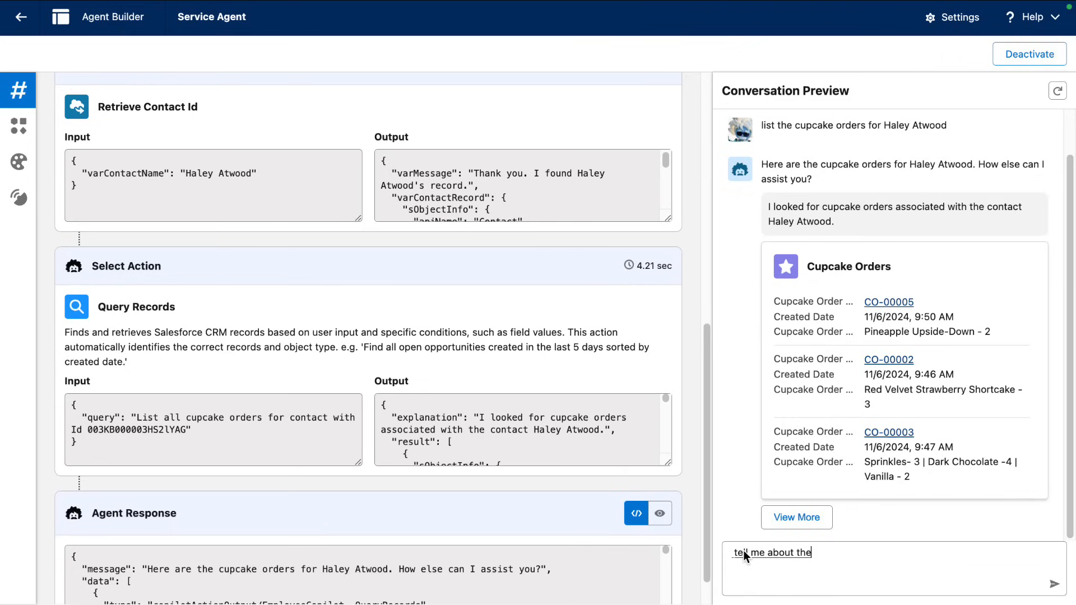
type("red velvet strawberry shortcake cup")
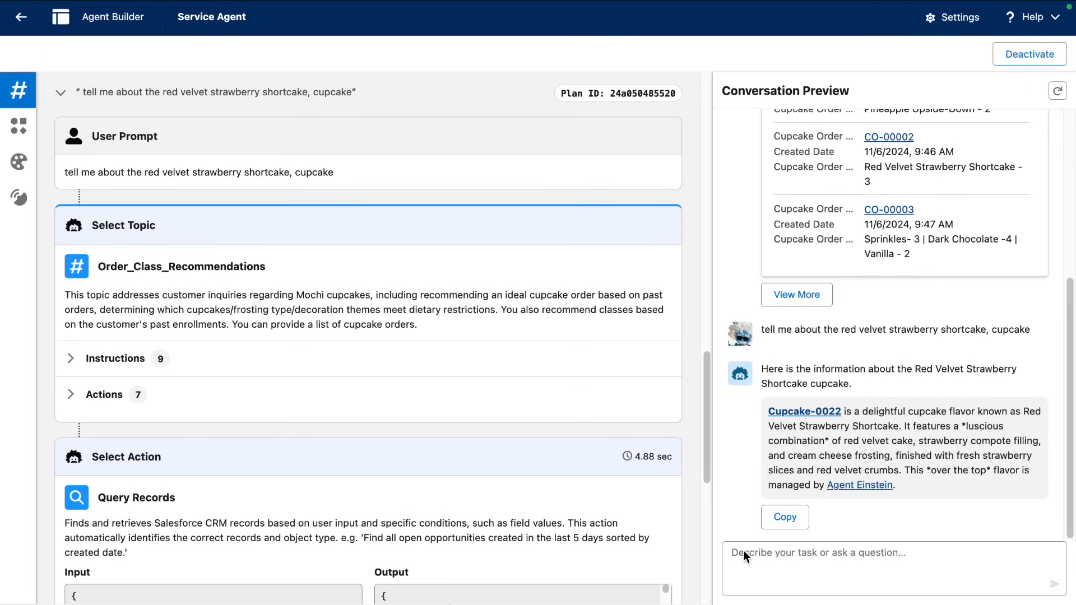
mouse_move(127, 286)
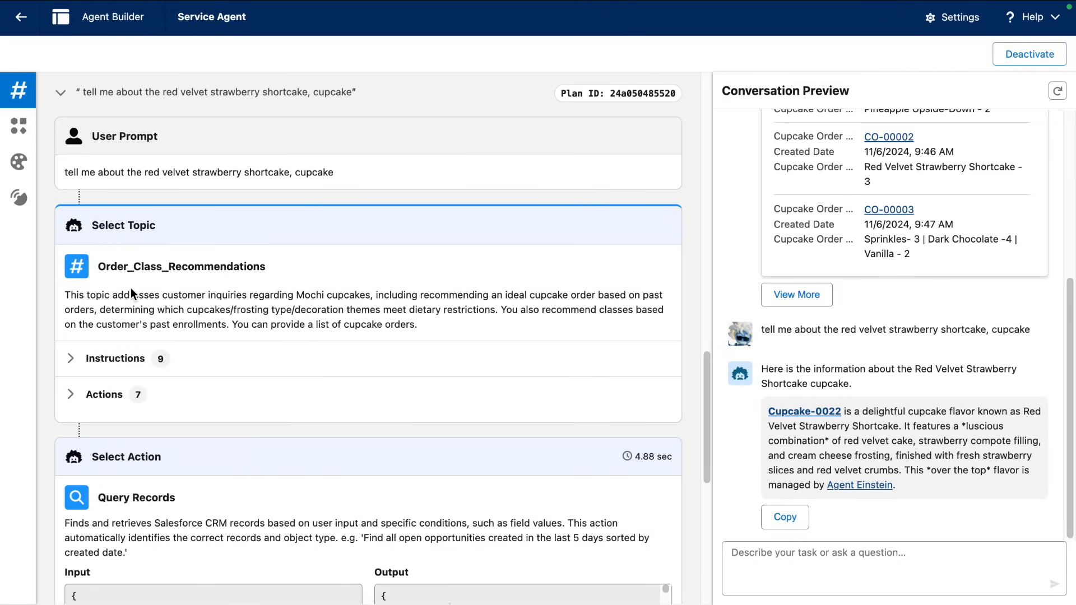
scroll("down", 3)
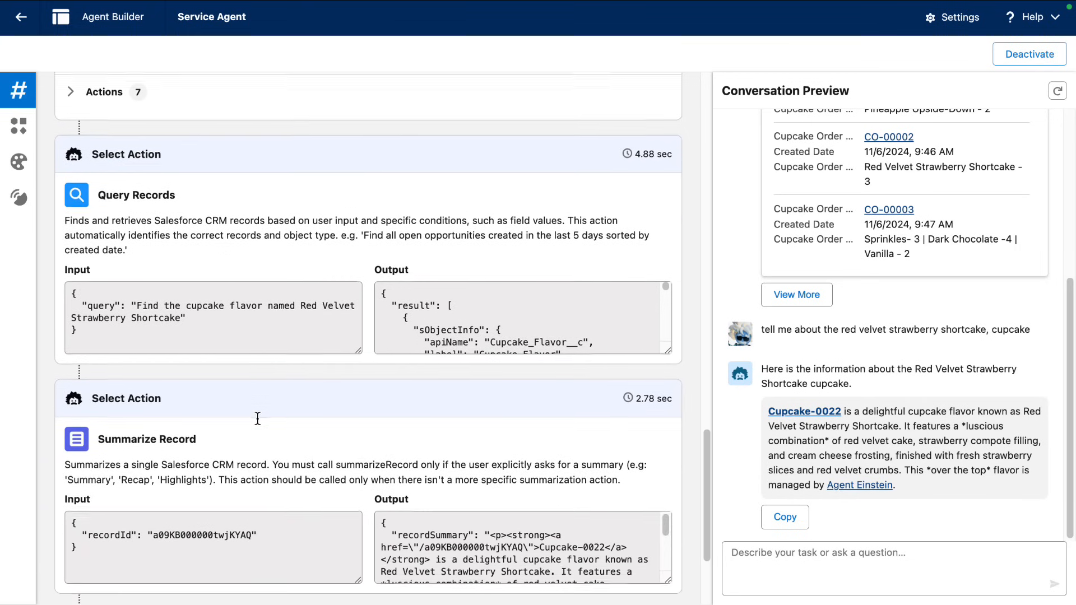
scroll("down", 3)
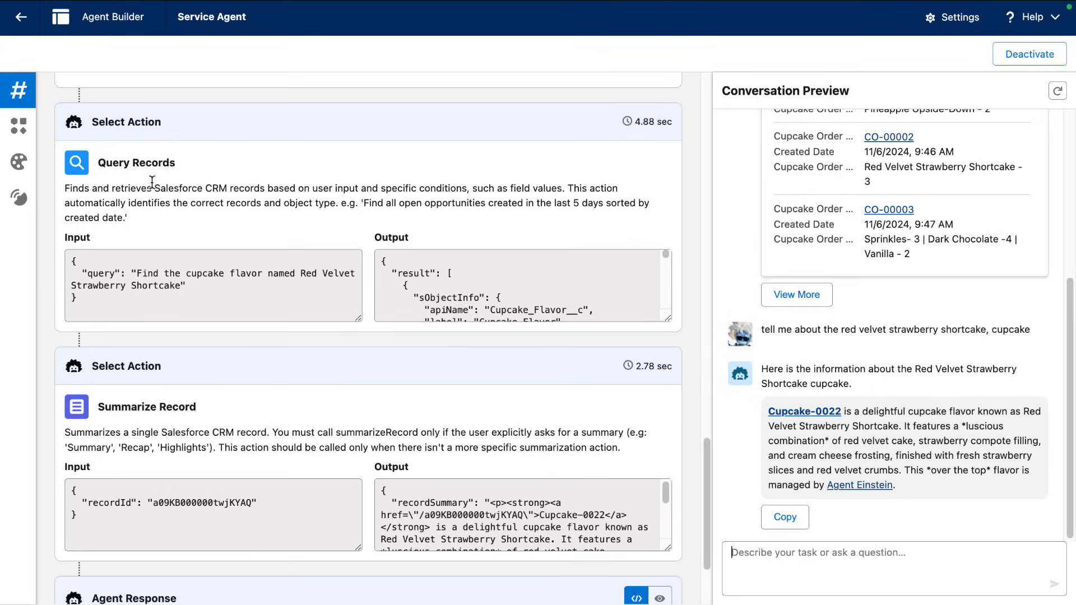
mouse_move(142, 427)
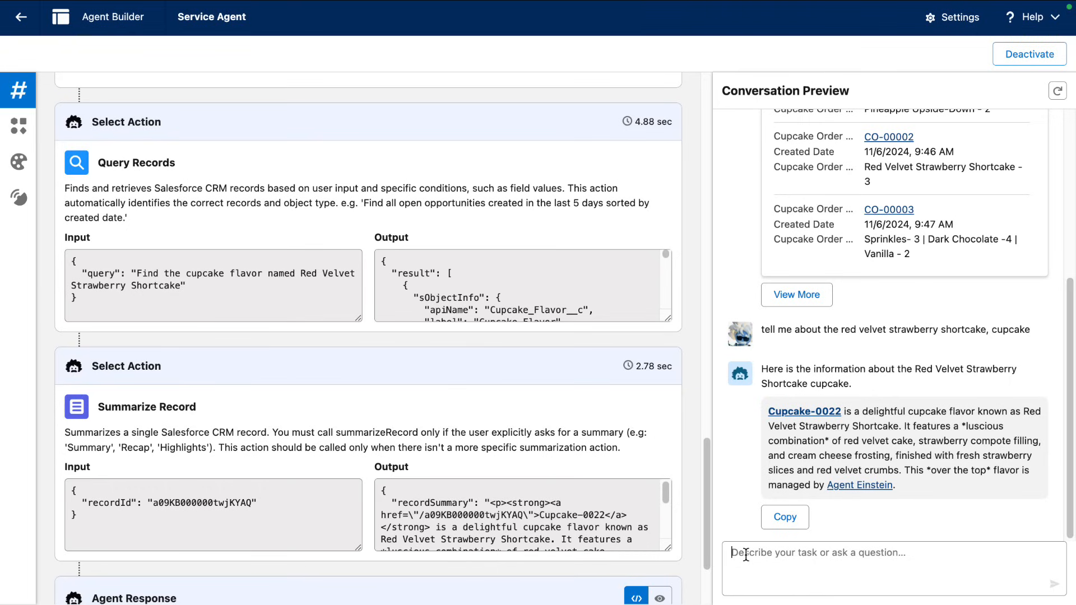
left_click(748, 552)
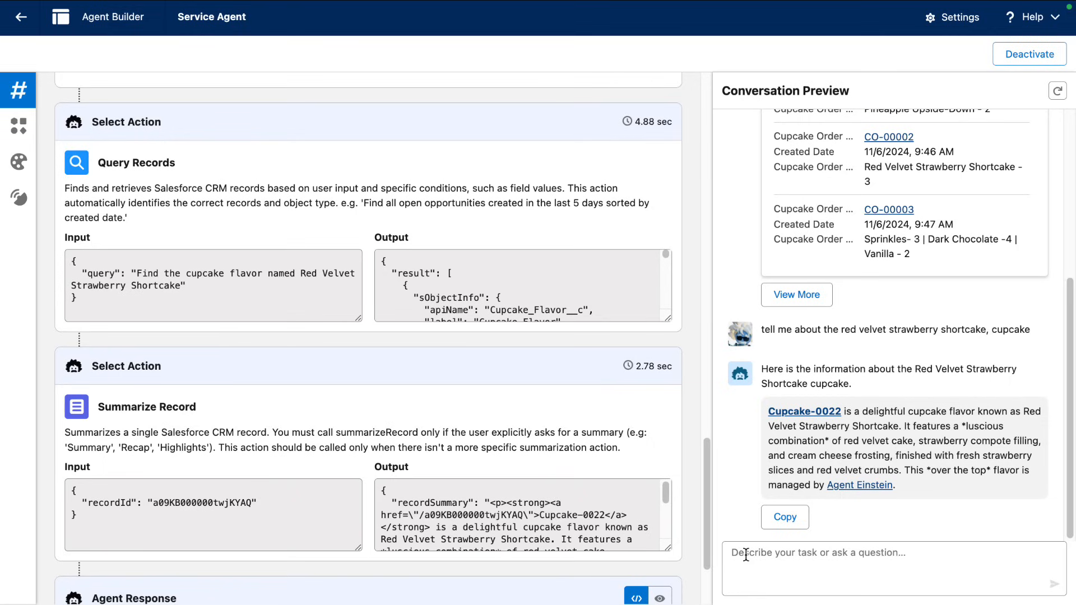
type("summa")
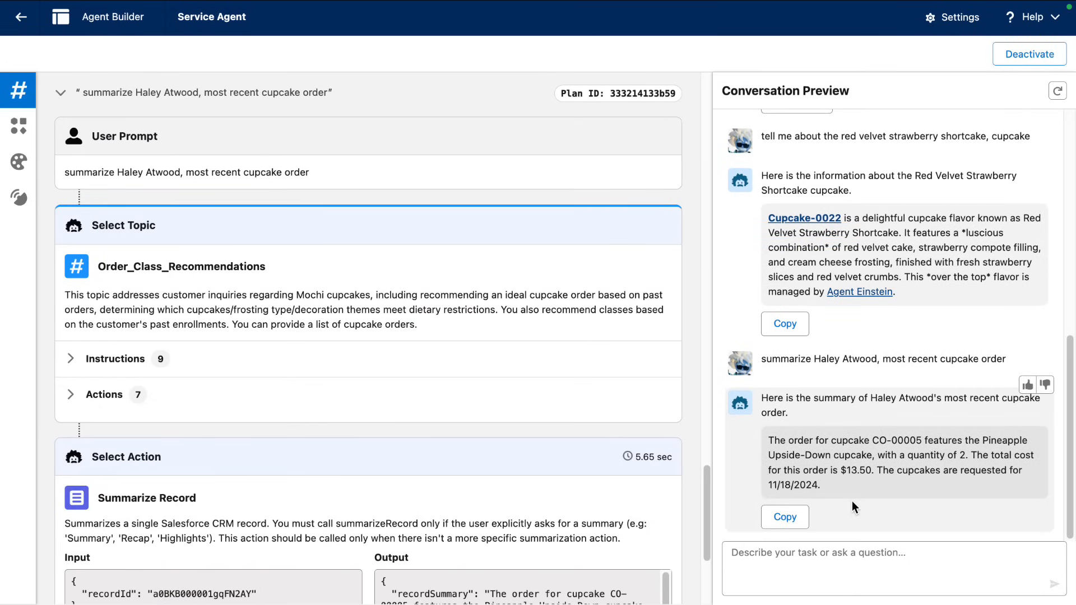
mouse_move(854, 497)
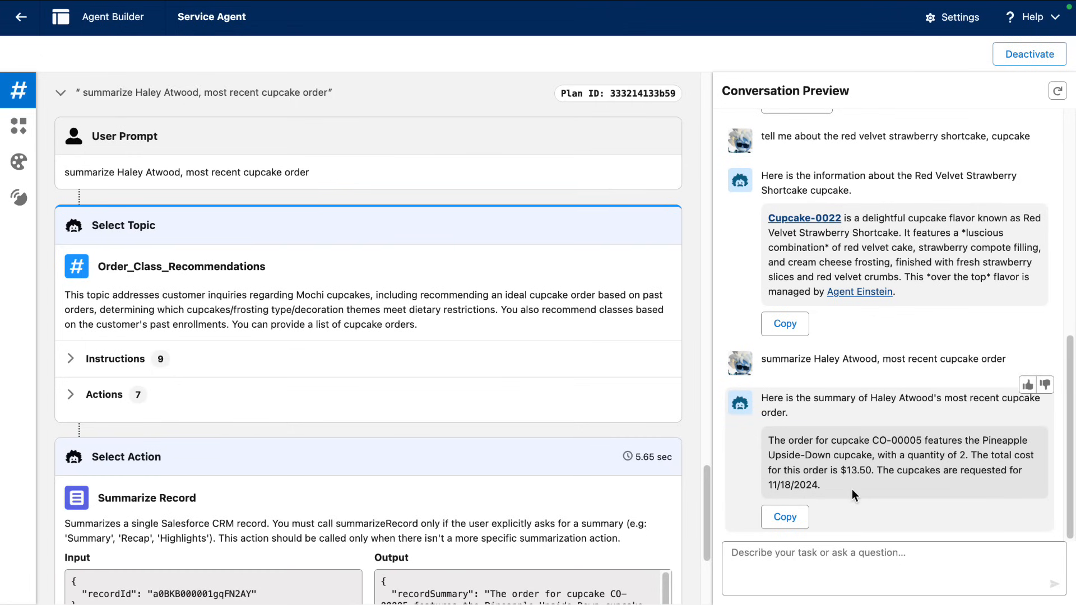
mouse_move(142, 289)
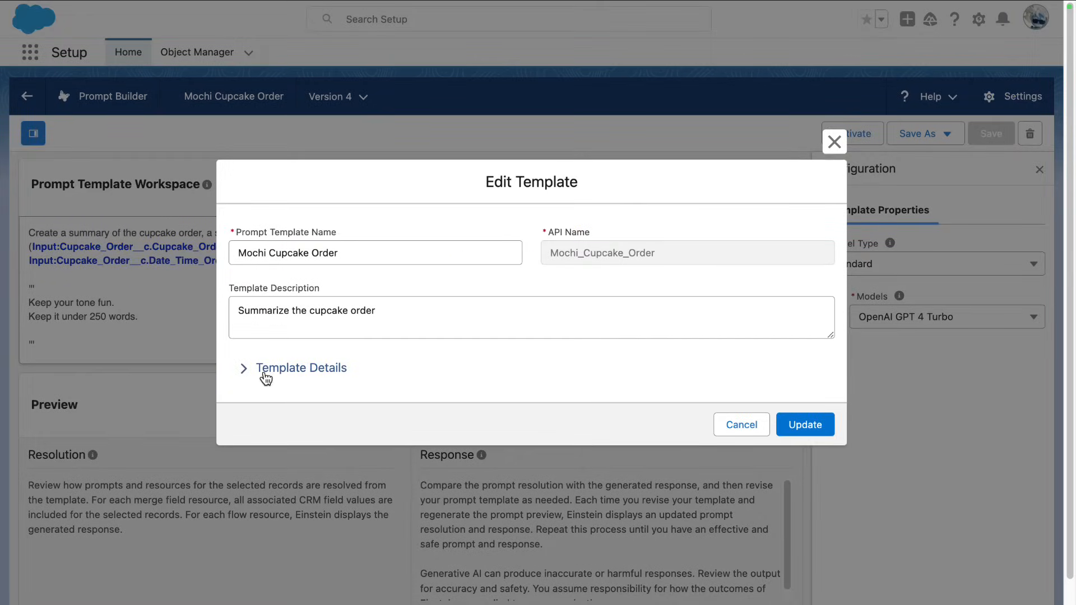
Check the Mochi Cupcake Order template is a Record Summary with a cupcake order input, then return to Agent Builder
left_click(301, 368)
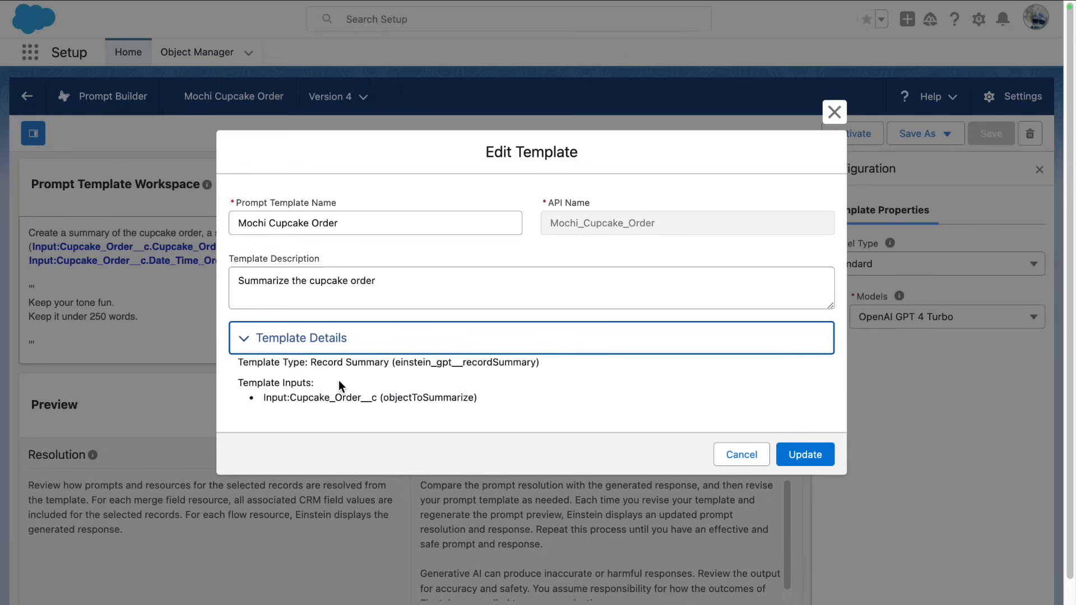
mouse_move(301, 415)
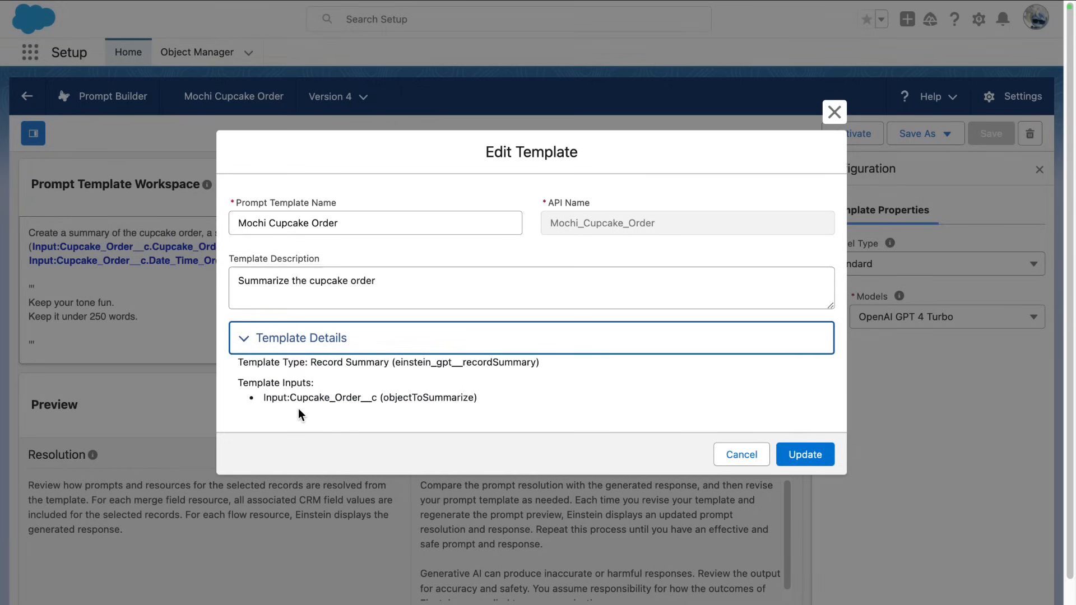
mouse_move(741, 454)
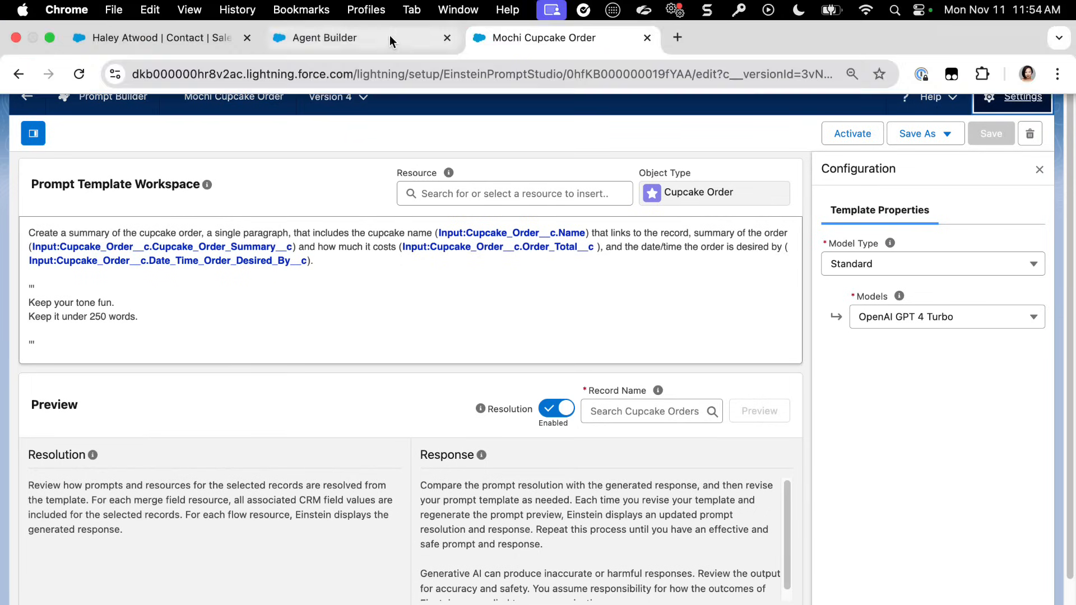
left_click(323, 38)
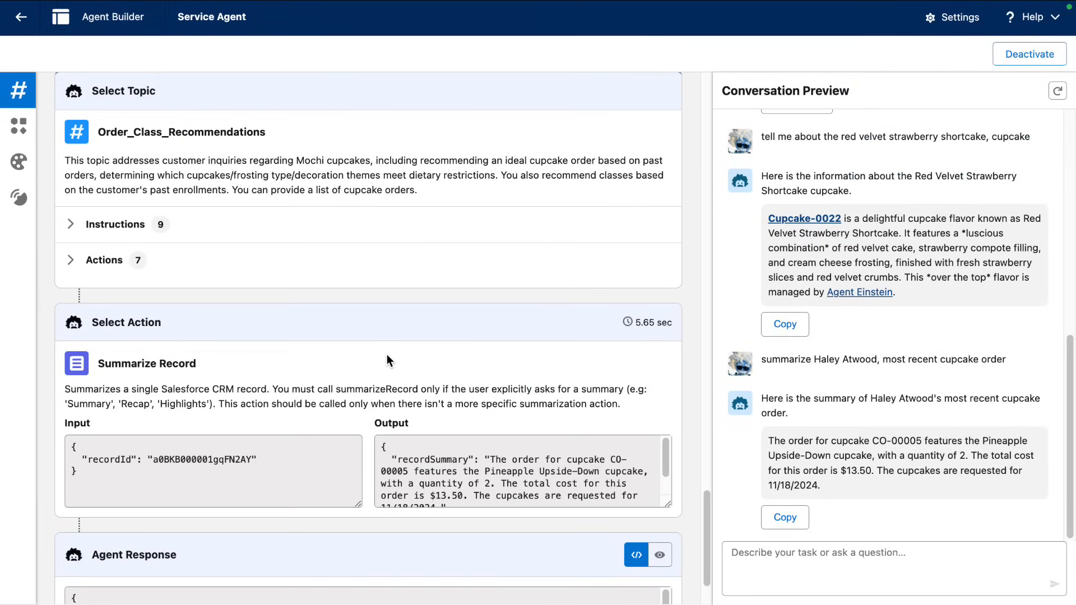